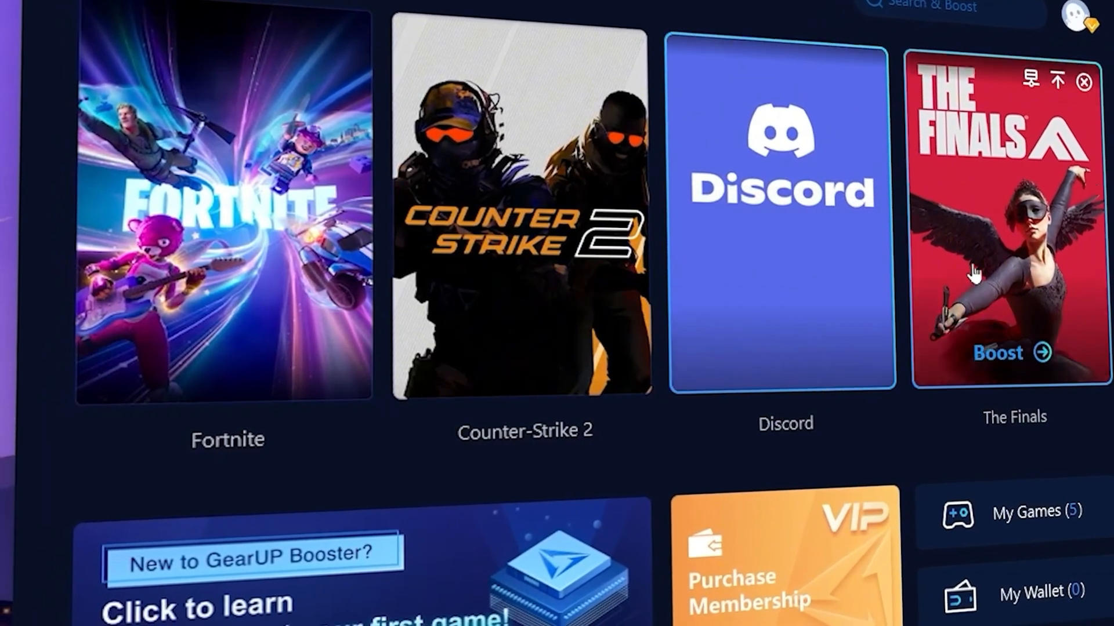
# Show the Power plan dropdown list on Quick CPU's home overview
pyautogui.click(227, 206)
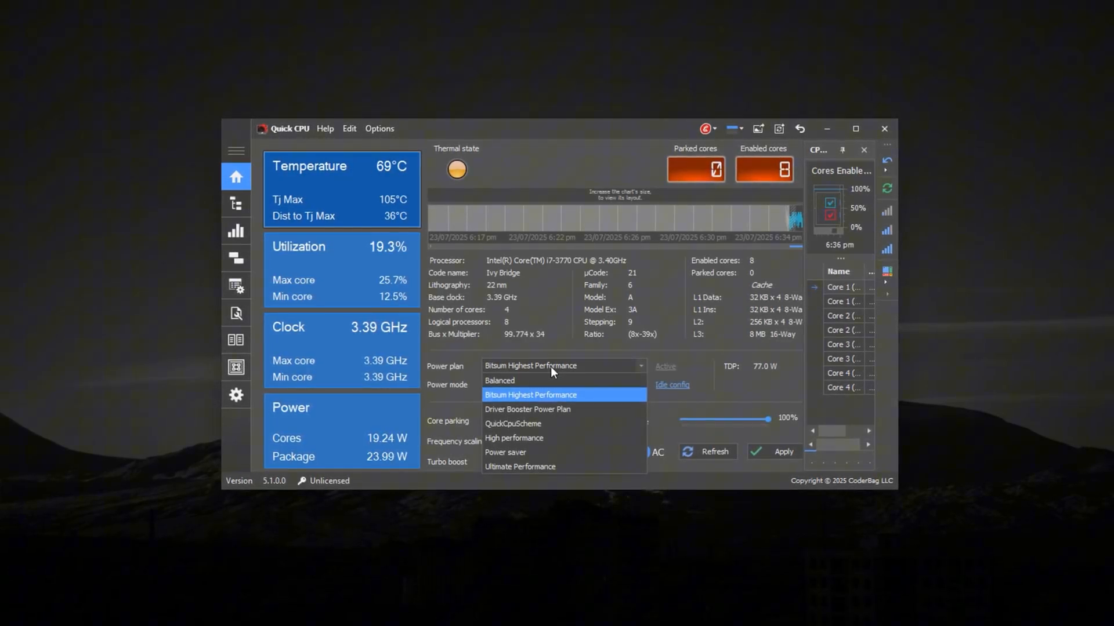
pyautogui.moveTo(542, 467)
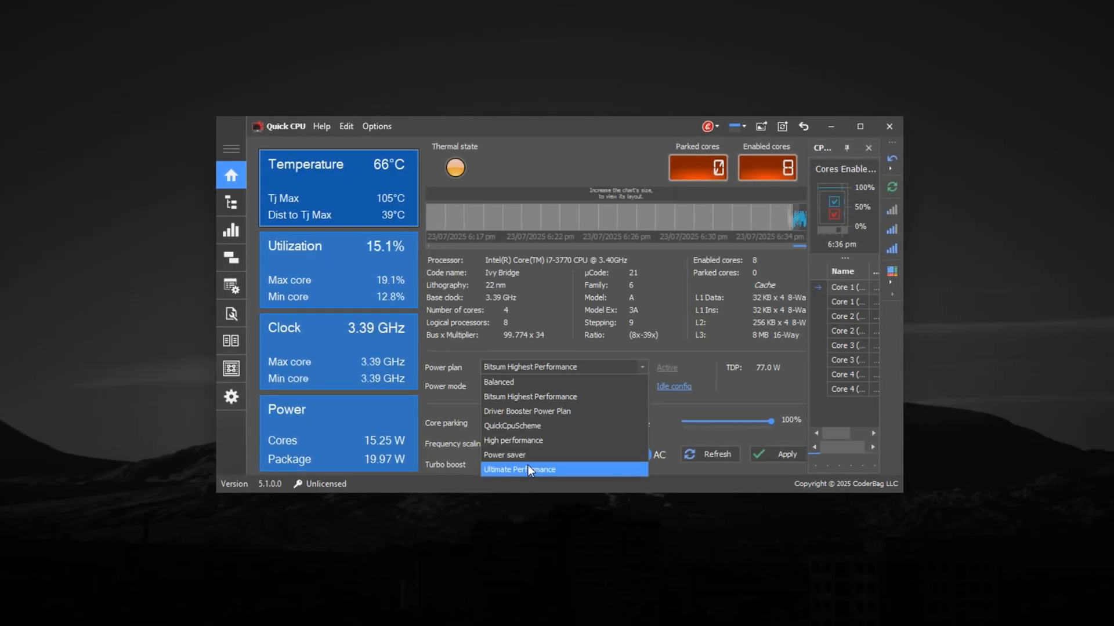
# Apply the Ultimate Performance power plan with parking, scaling and turbo at 100%
pyautogui.click(518, 470)
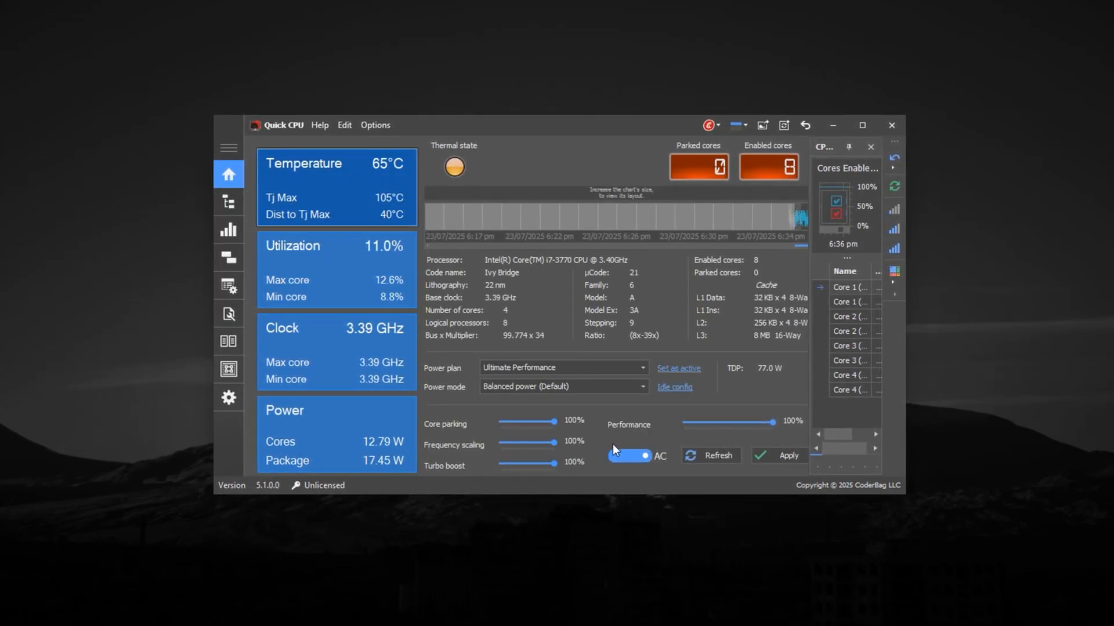
pyautogui.click(564, 368)
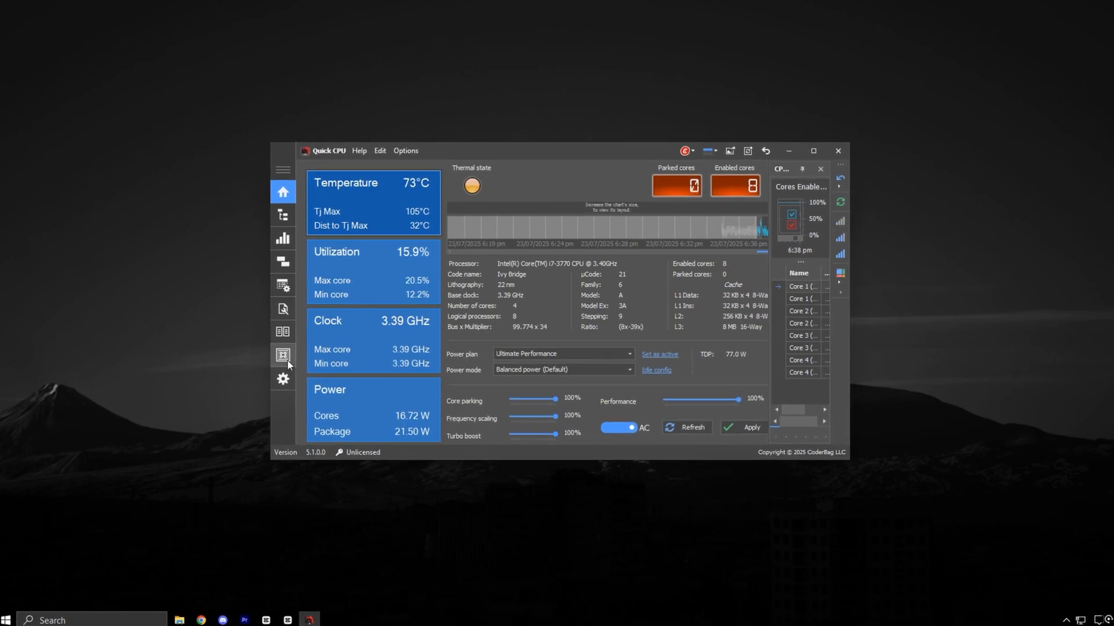
# Show General processor settings with Turbo Boost, SpeedStep, C1E and PROCHOT enabled
pyautogui.click(283, 356)
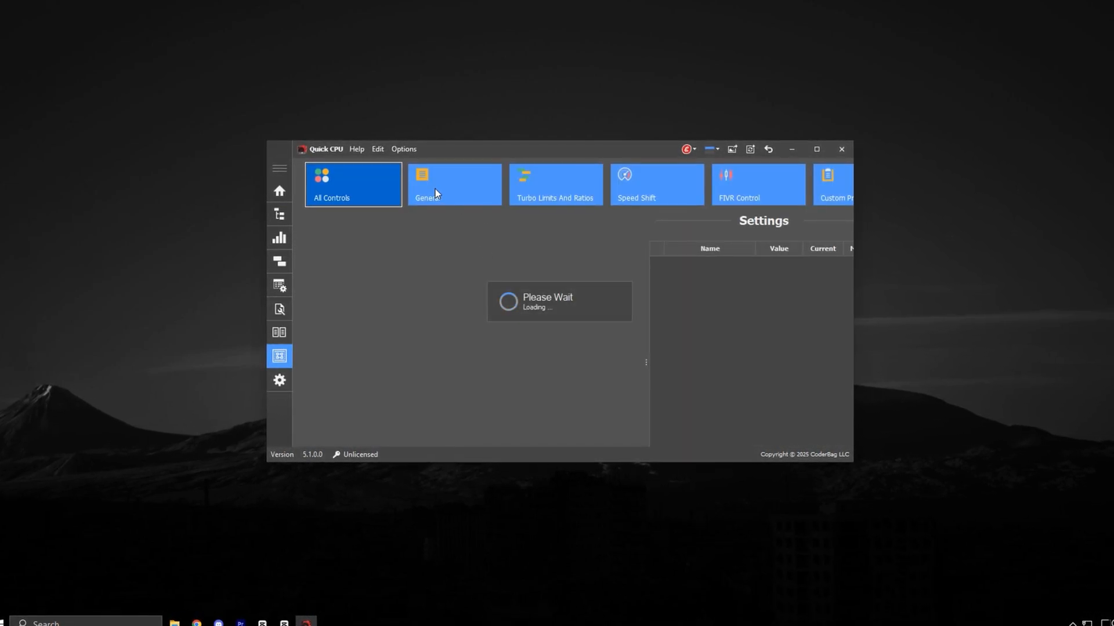
pyautogui.click(453, 184)
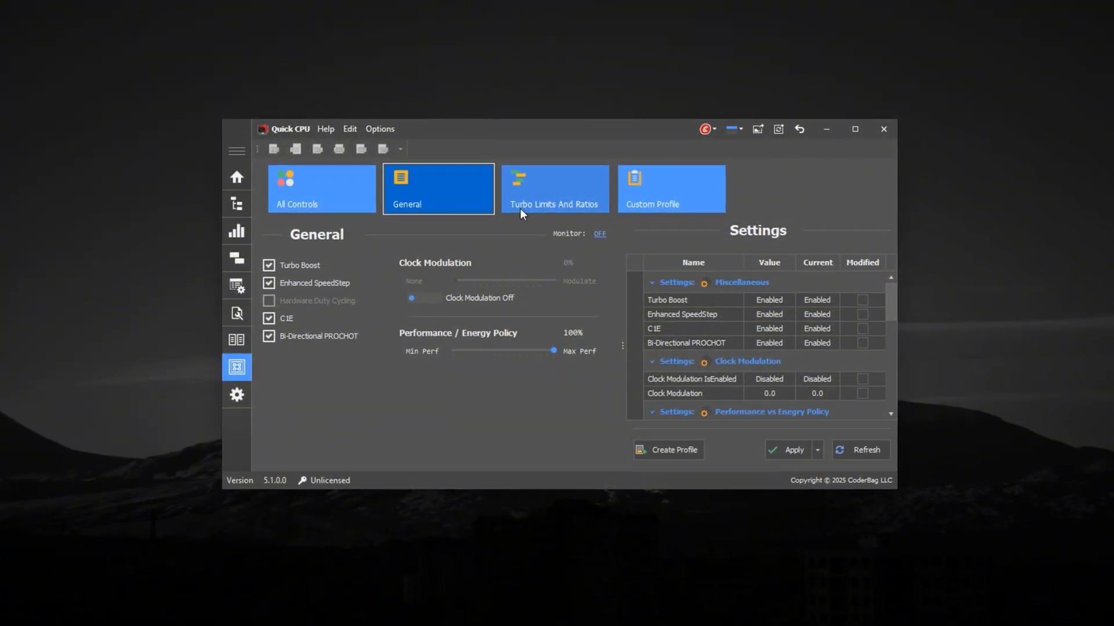
# Apply Turbo Limits And Ratios with 77 W long and 96 W short power limits
pyautogui.click(554, 188)
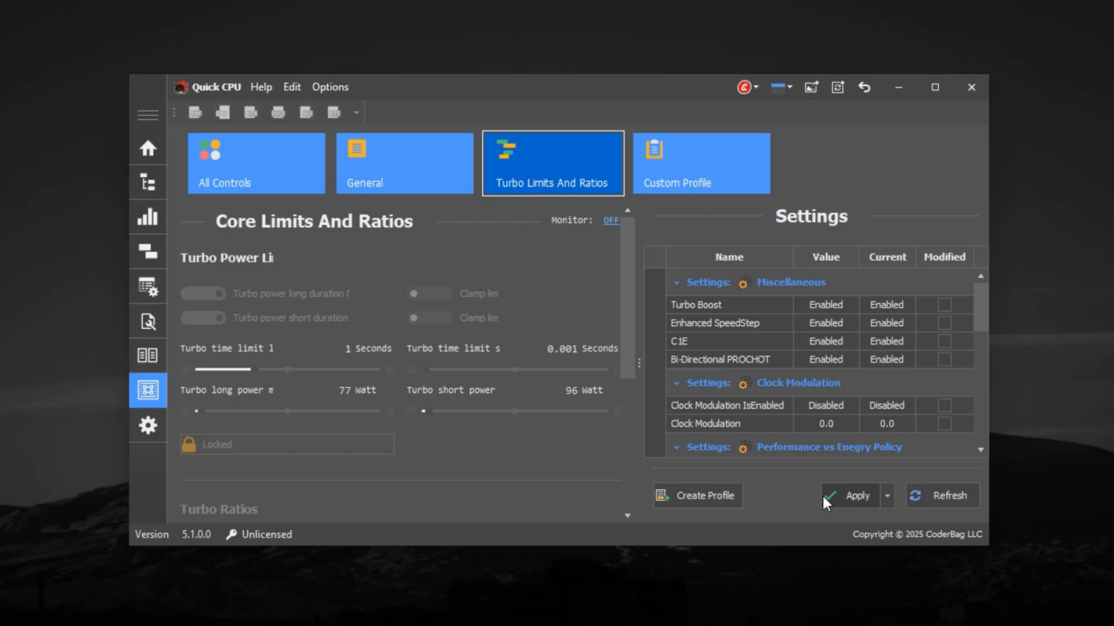
pyautogui.click(328, 87)
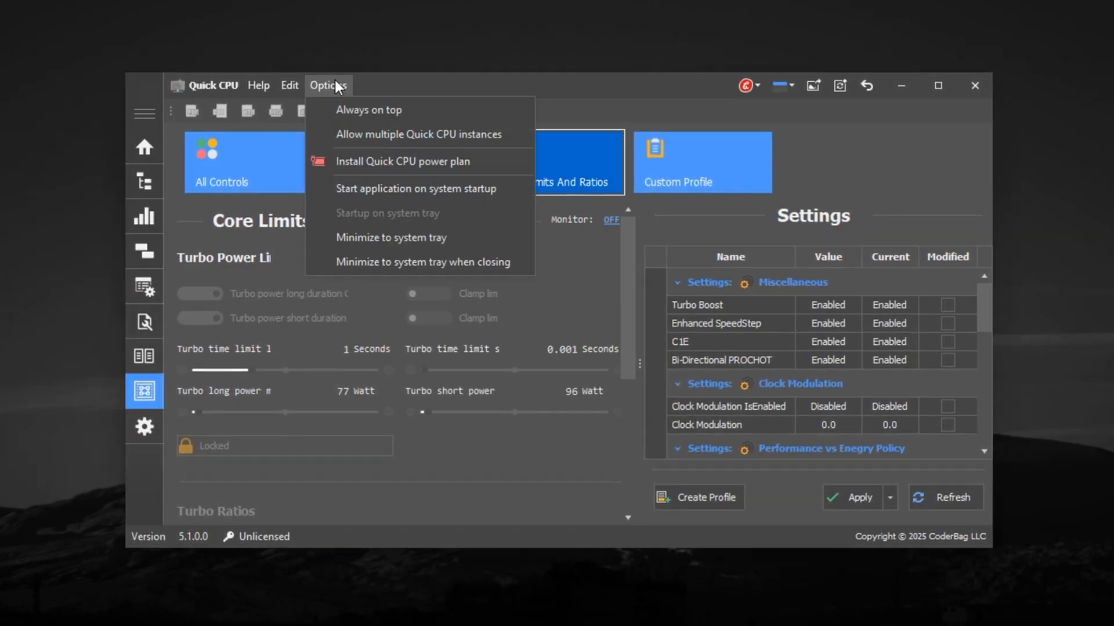